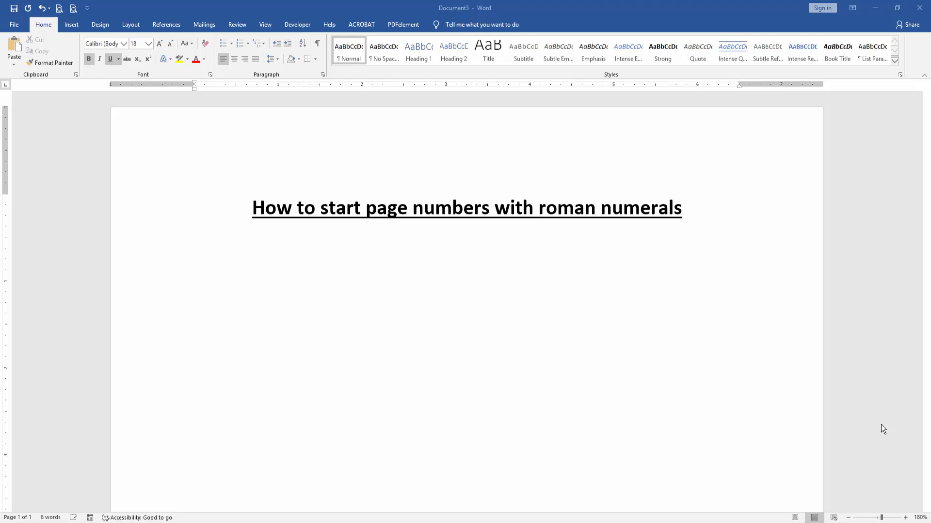
mouse_move(70, 35)
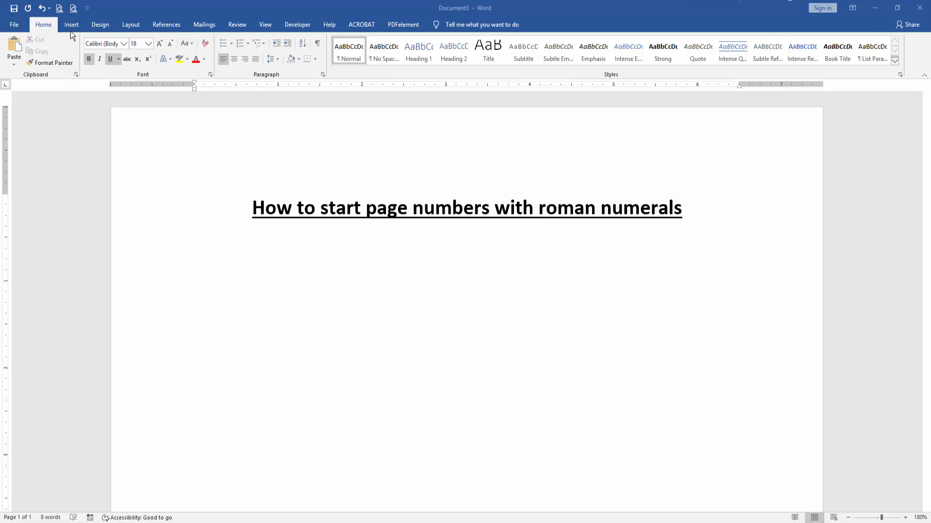
Insert a plain centered page number at the top of the page (Plain Number 2)
left_click(71, 24)
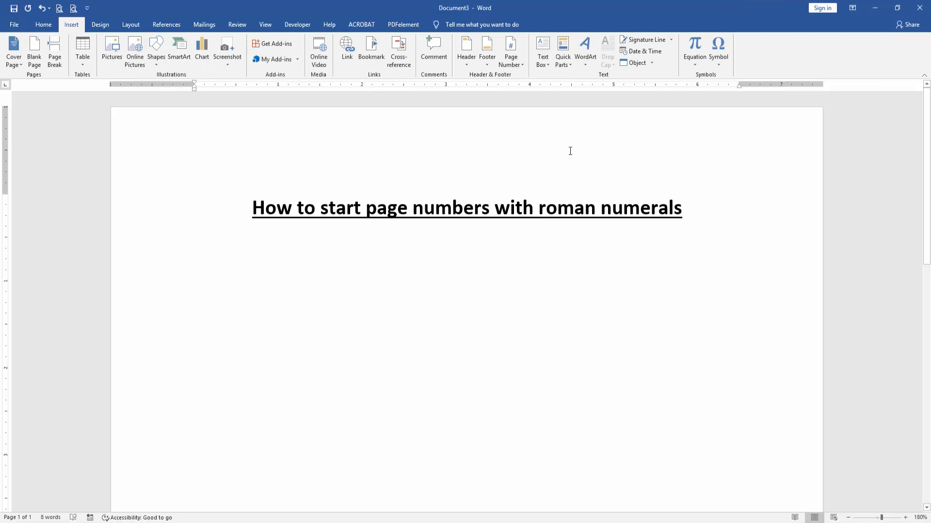
left_click(511, 53)
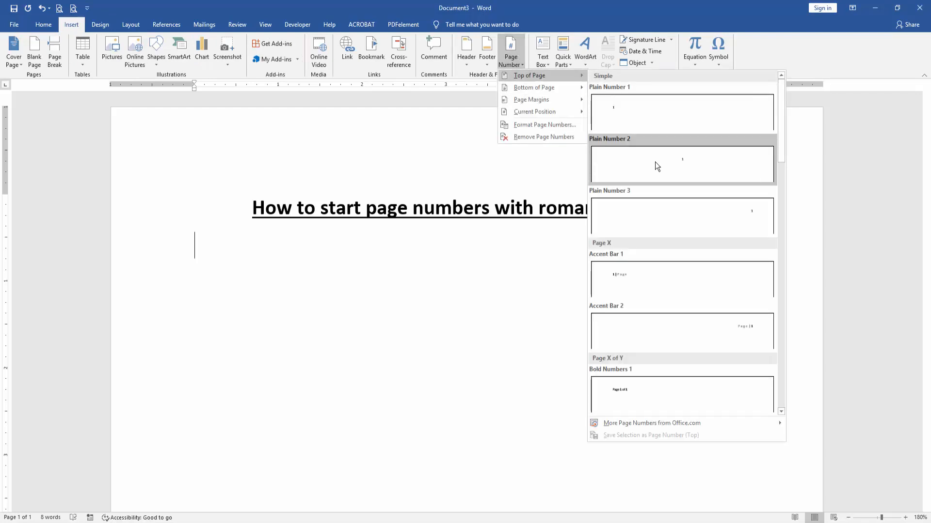
left_click(682, 165)
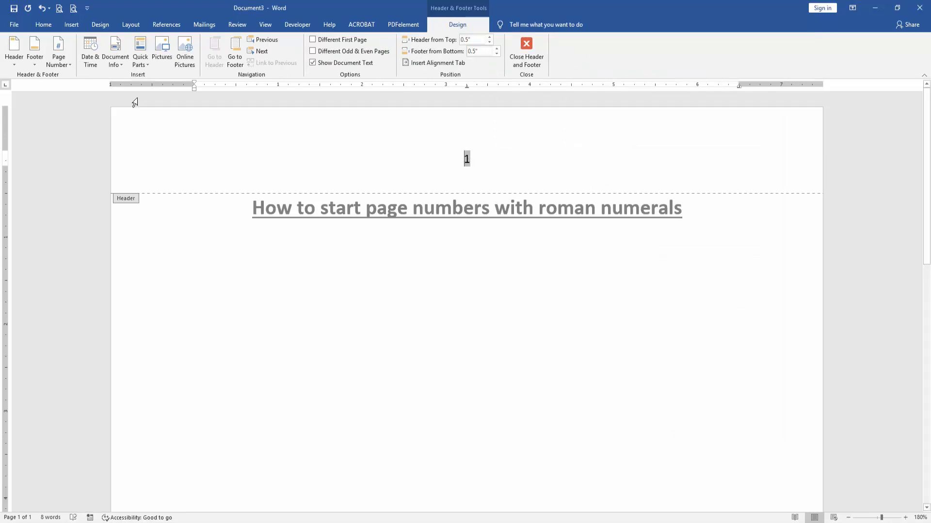
Change the page number format to lowercase roman numerals (i, ii, iii)
left_click(59, 50)
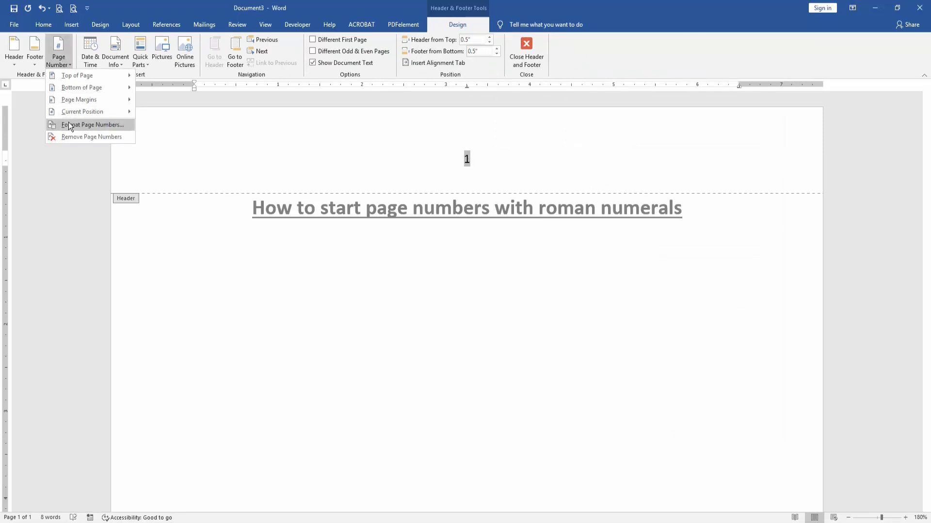
left_click(92, 125)
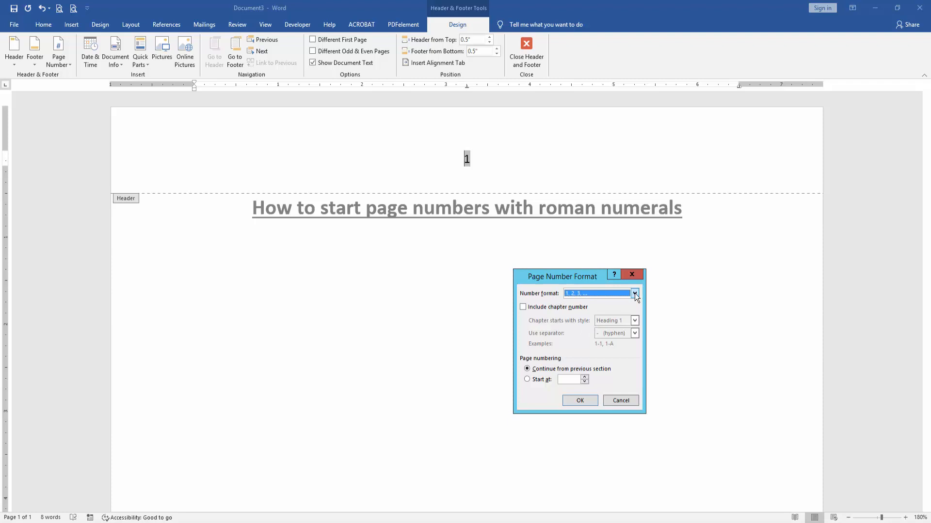
left_click(634, 293)
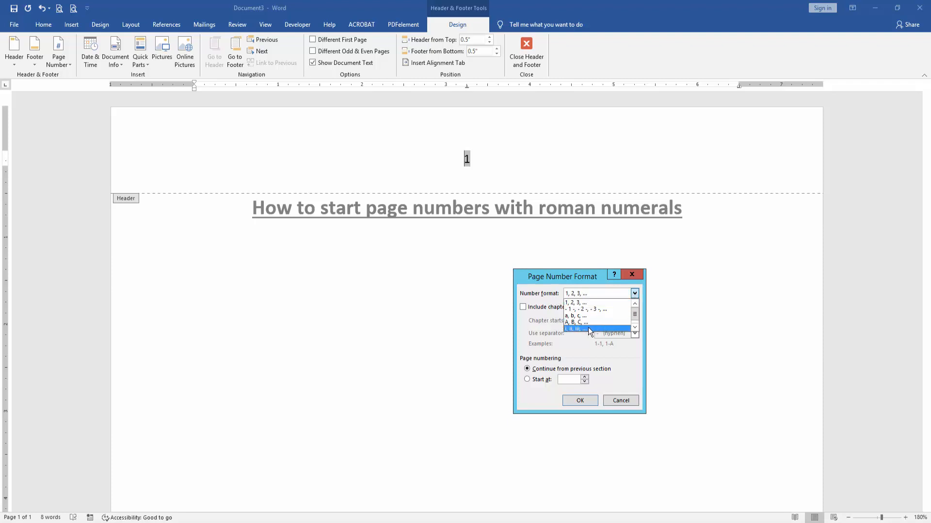
left_click(575, 328)
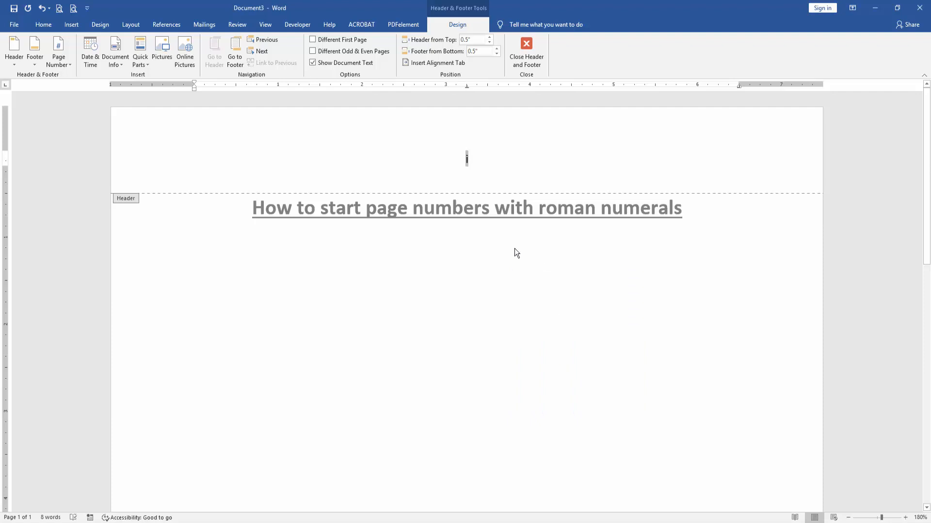
Close header editing and return to the document body, leaving 'i' above the title
left_click(525, 52)
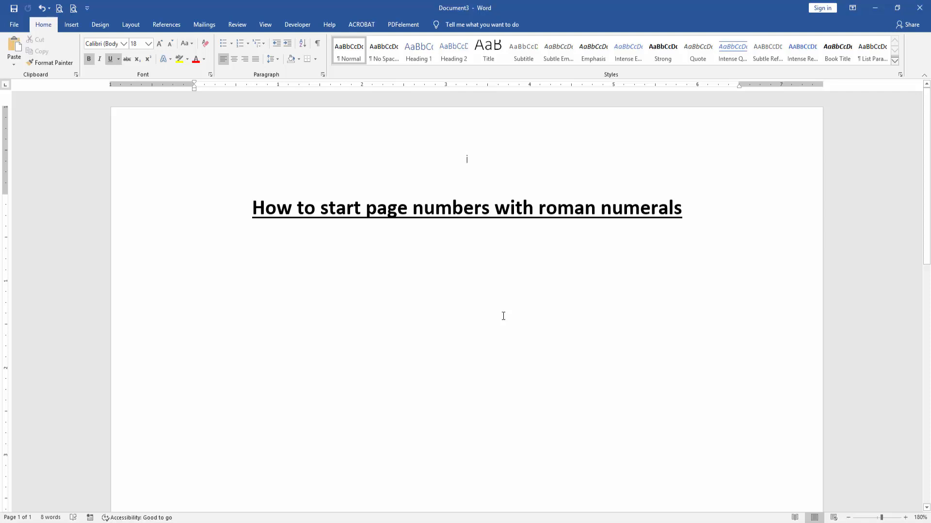
left_click(195, 245)
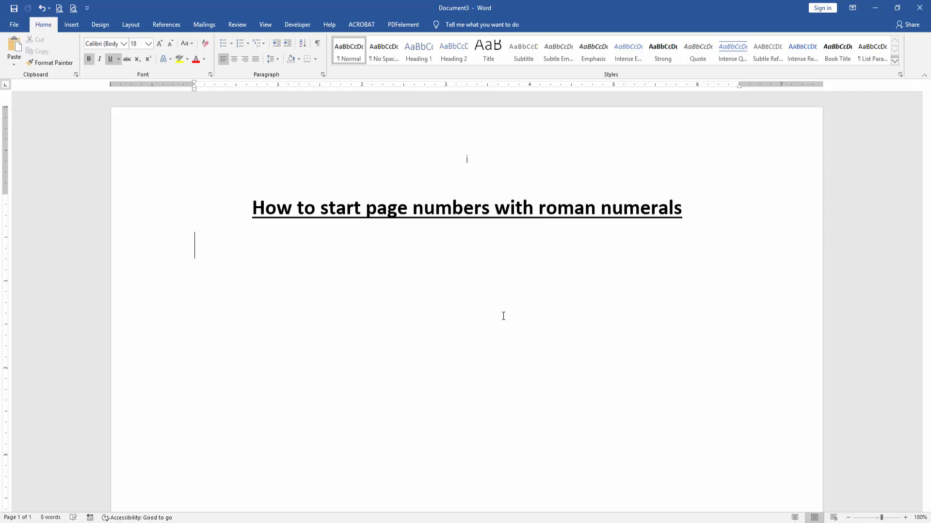